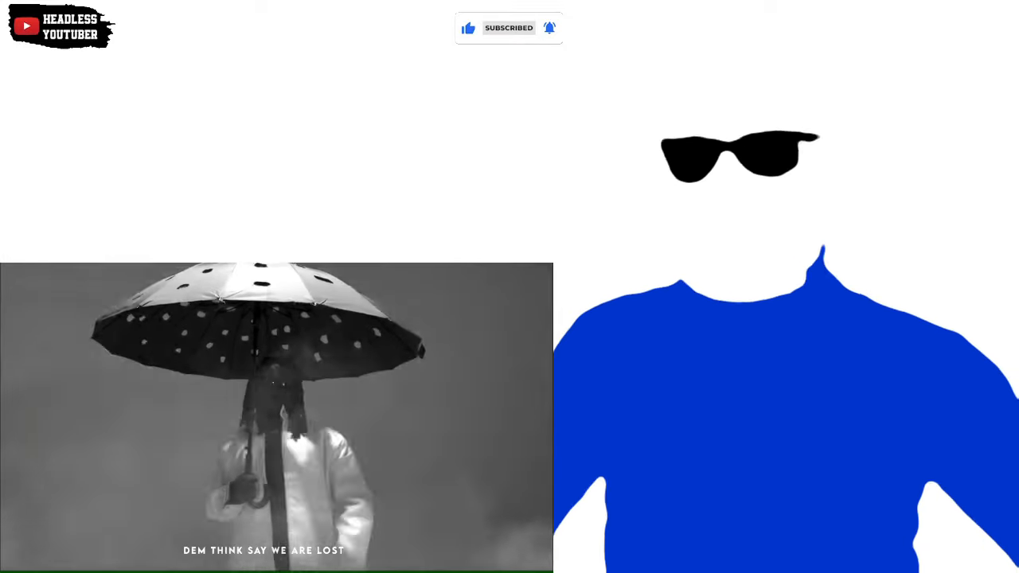
left_click(509, 28)
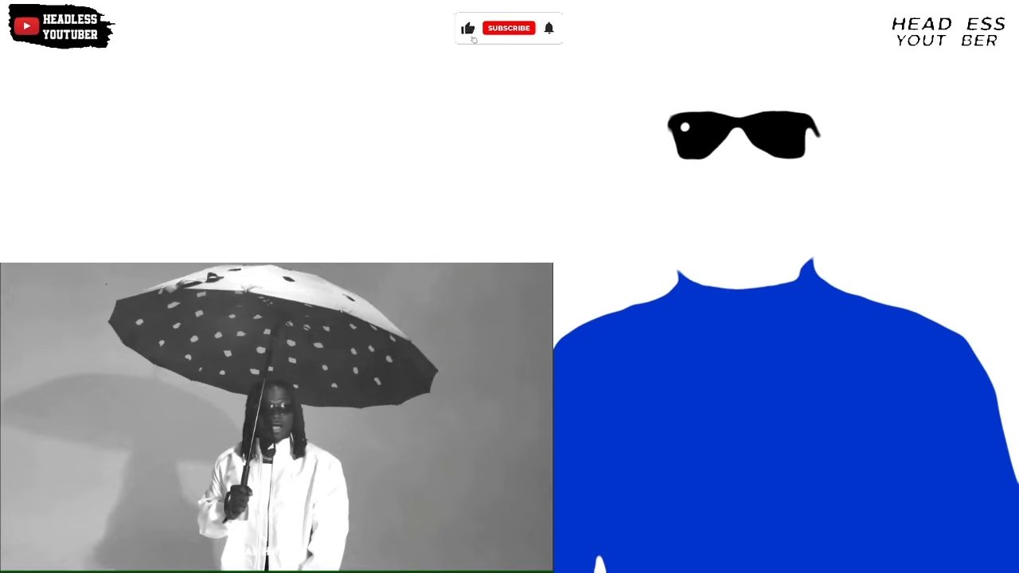
left_click(509, 28)
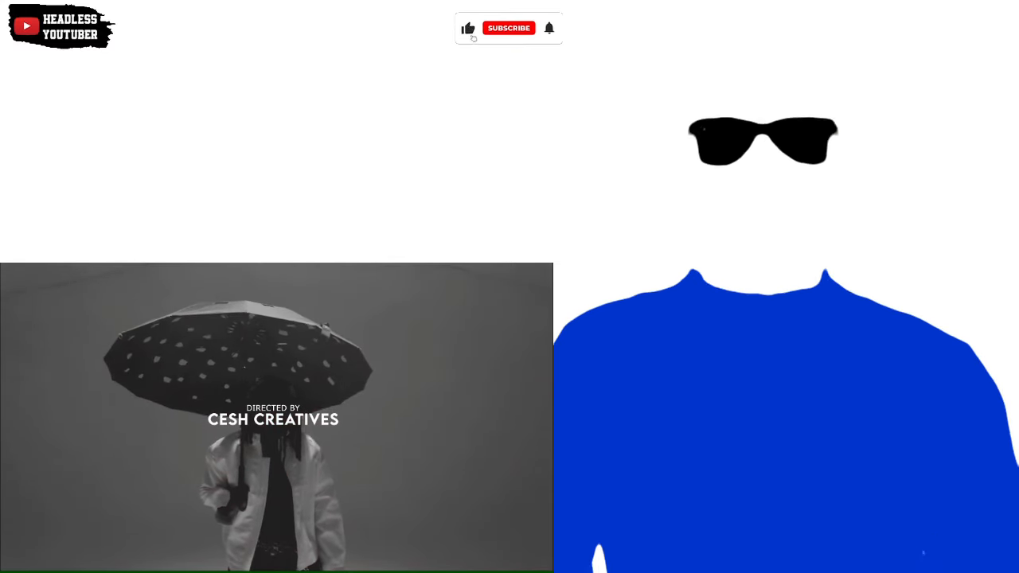
left_click(508, 28)
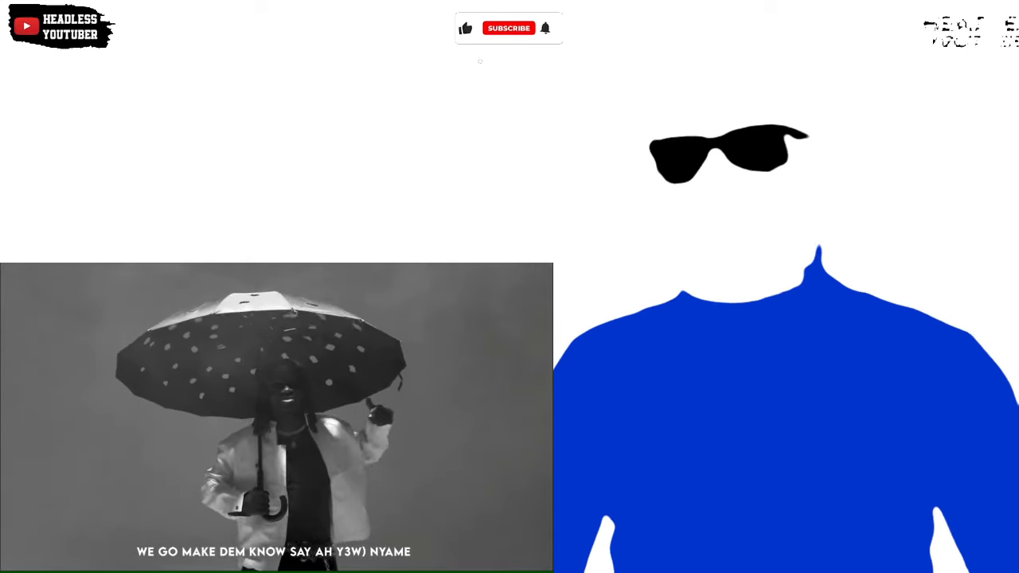
left_click(508, 28)
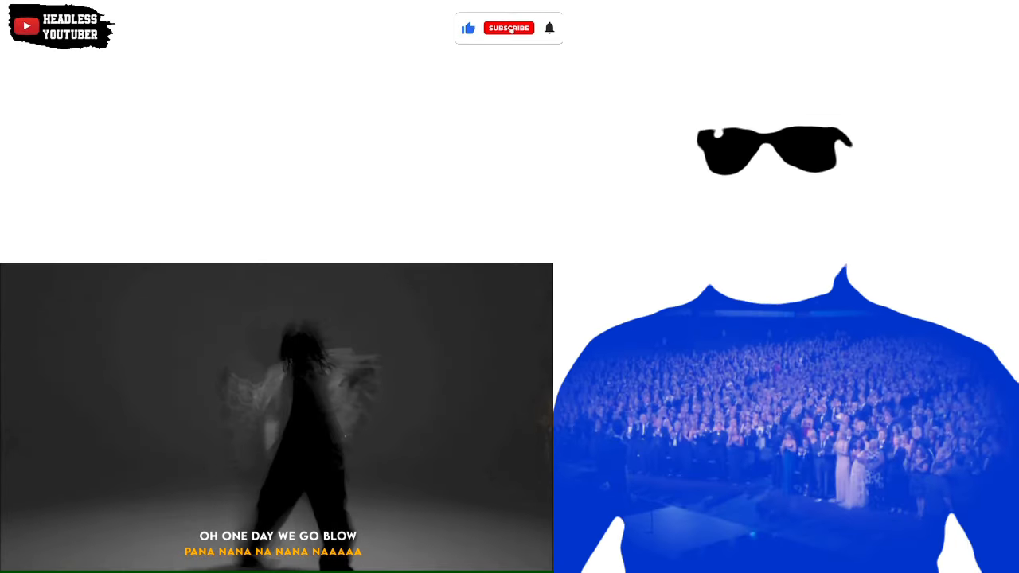
left_click(508, 27)
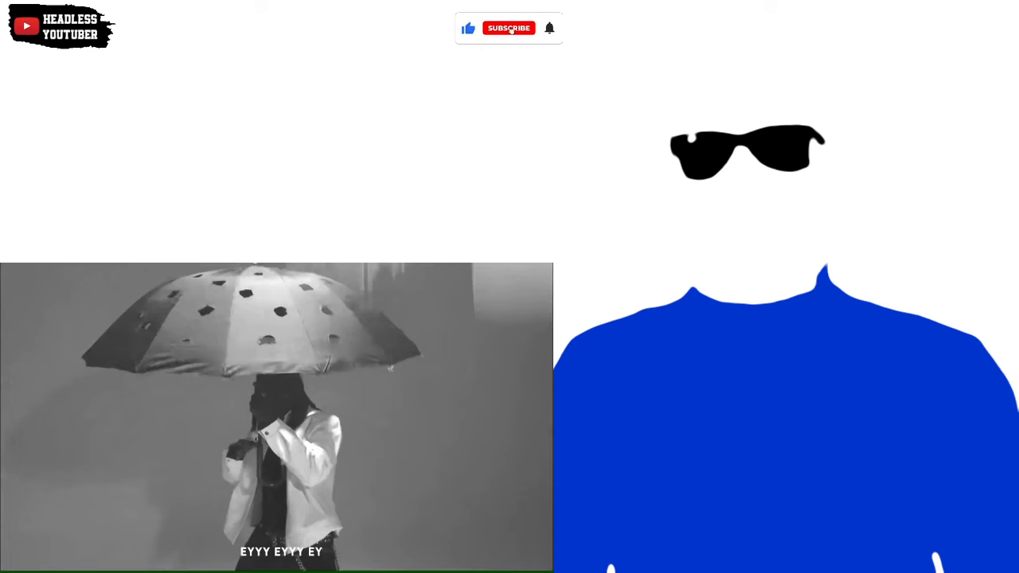
left_click(509, 28)
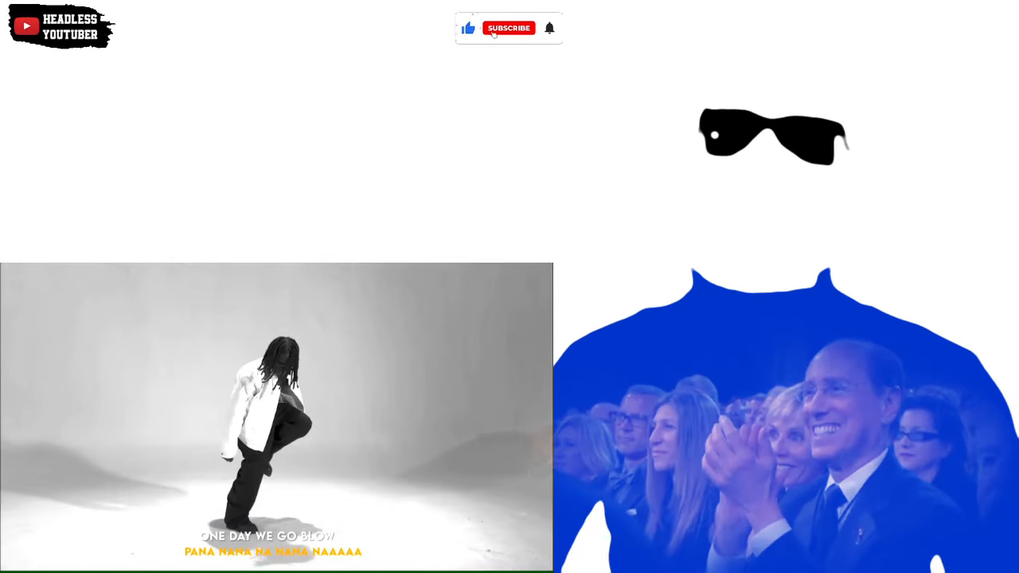
left_click(509, 28)
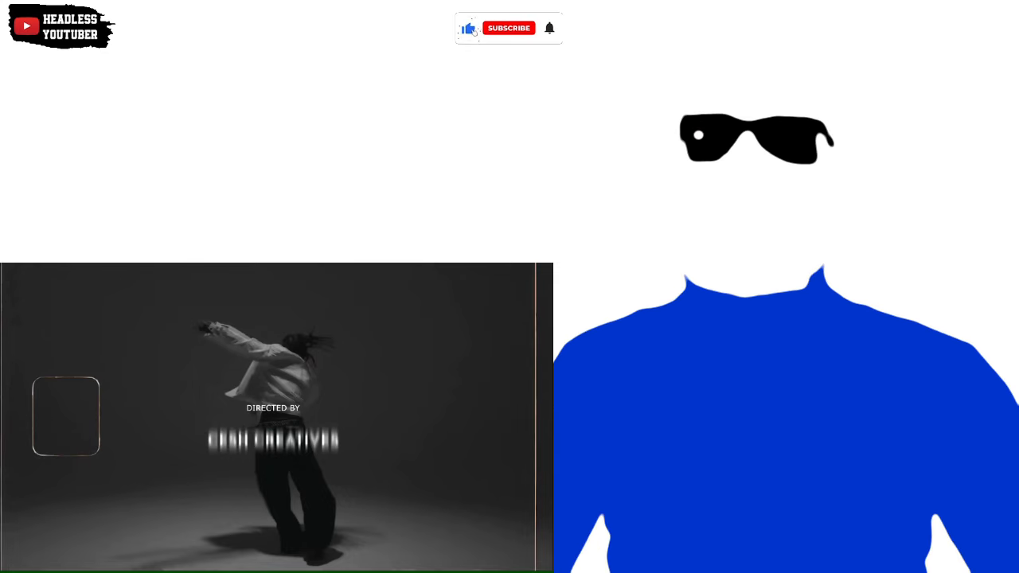
left_click(509, 28)
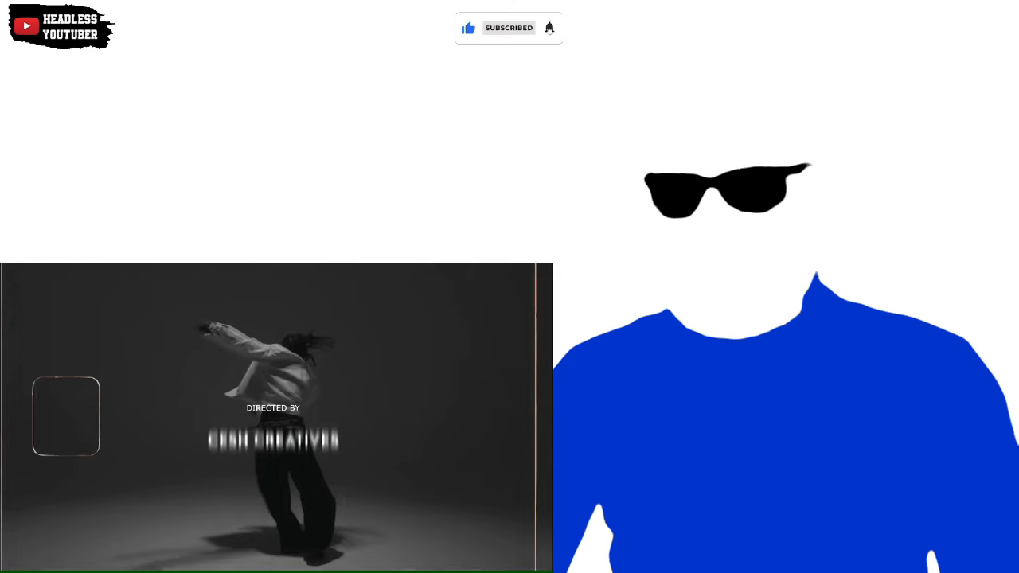